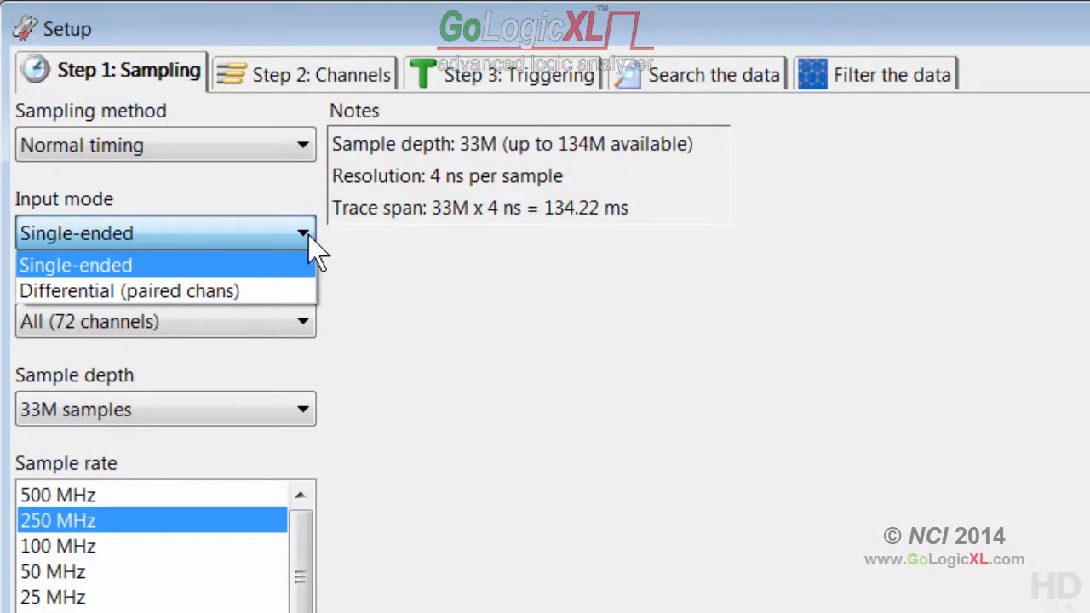
mouse_move(293, 289)
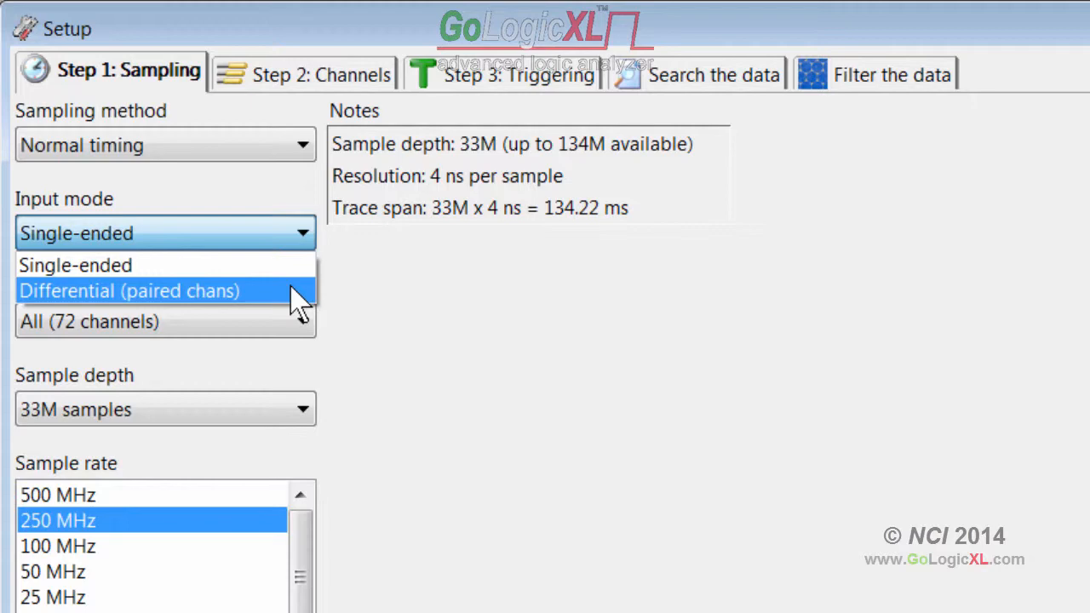
Step: Choose Differential (paired chans) input mode and review the channel group settings
click(129, 290)
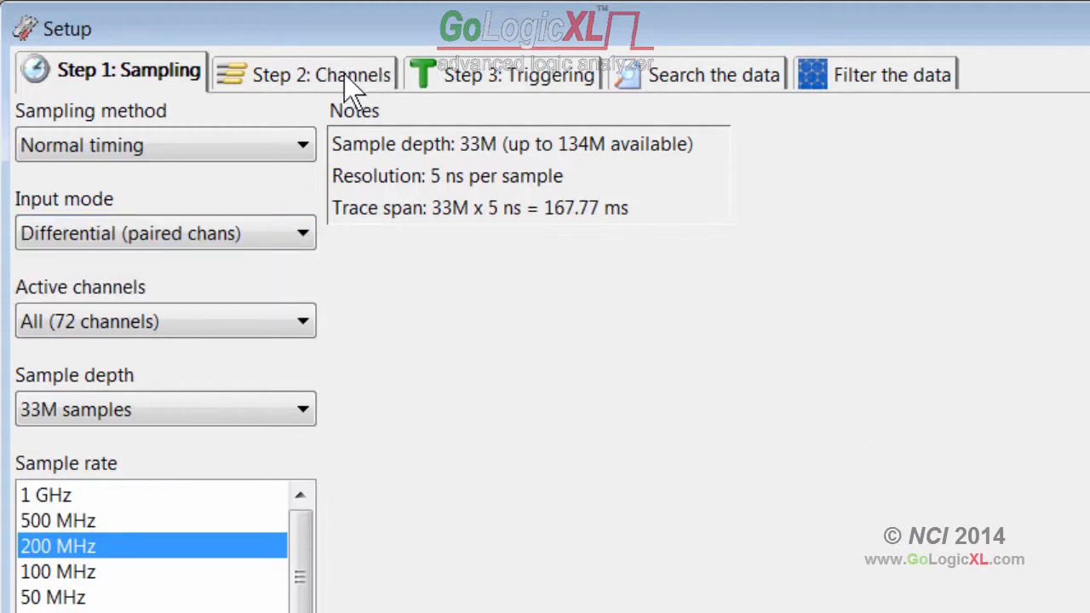
click(320, 75)
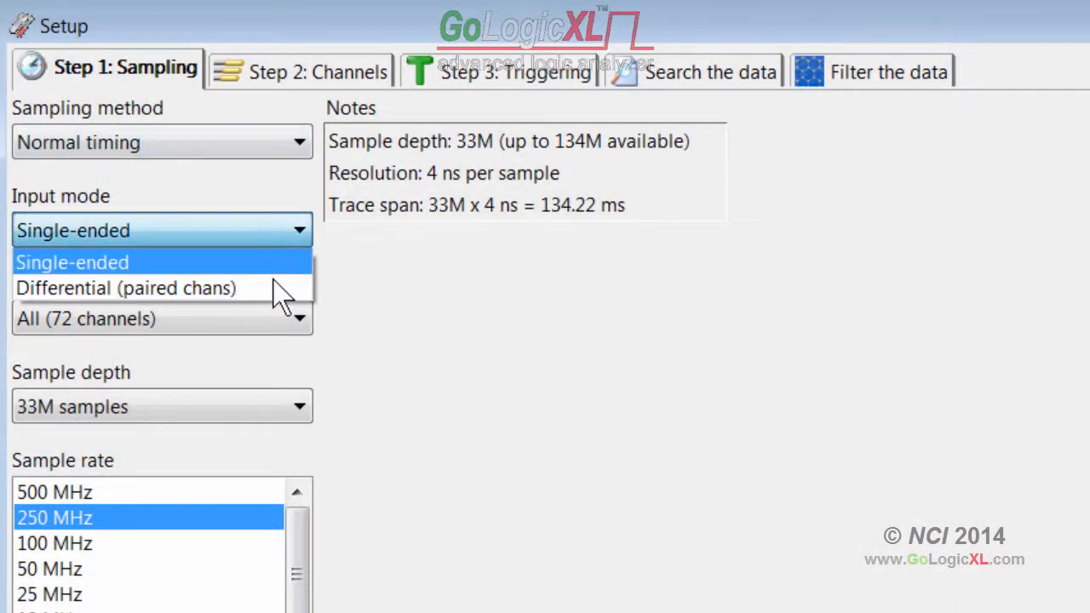
Step: Confirm adjusting all channel groups to differential in MSG_558, then return to Step 1: Sampling
click(126, 288)
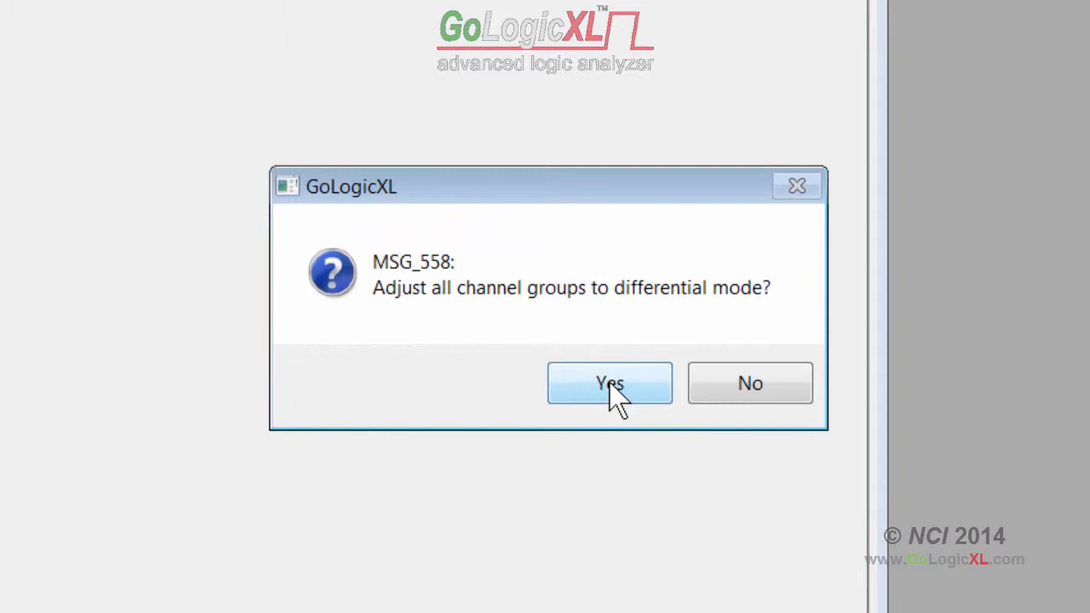
click(609, 381)
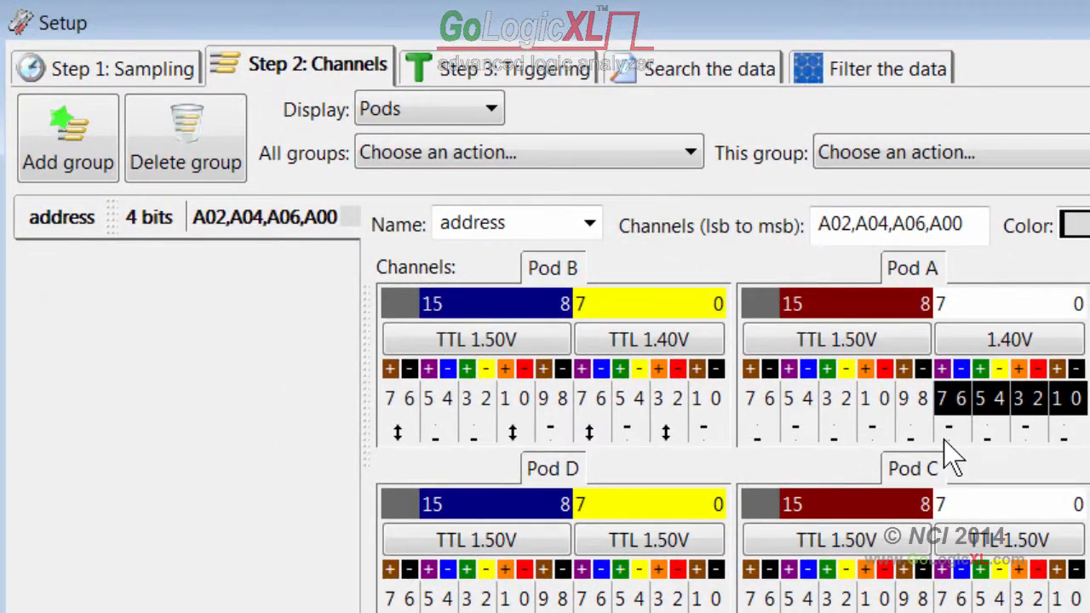
click(105, 68)
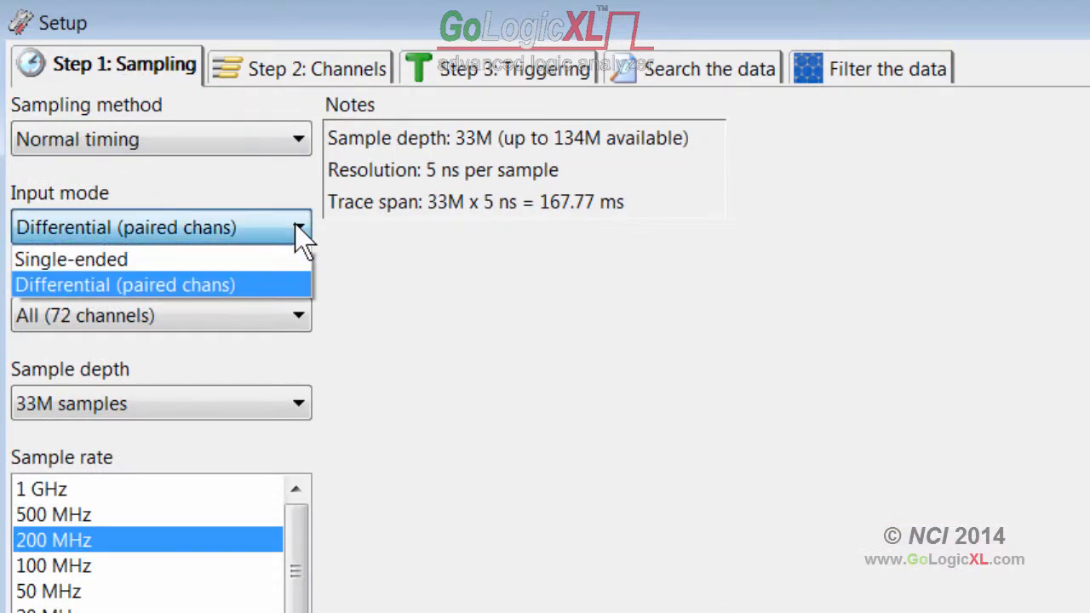
Step: Switch input mode back to Single-ended and confirm adjusting all channel groups in MSG_559
click(72, 259)
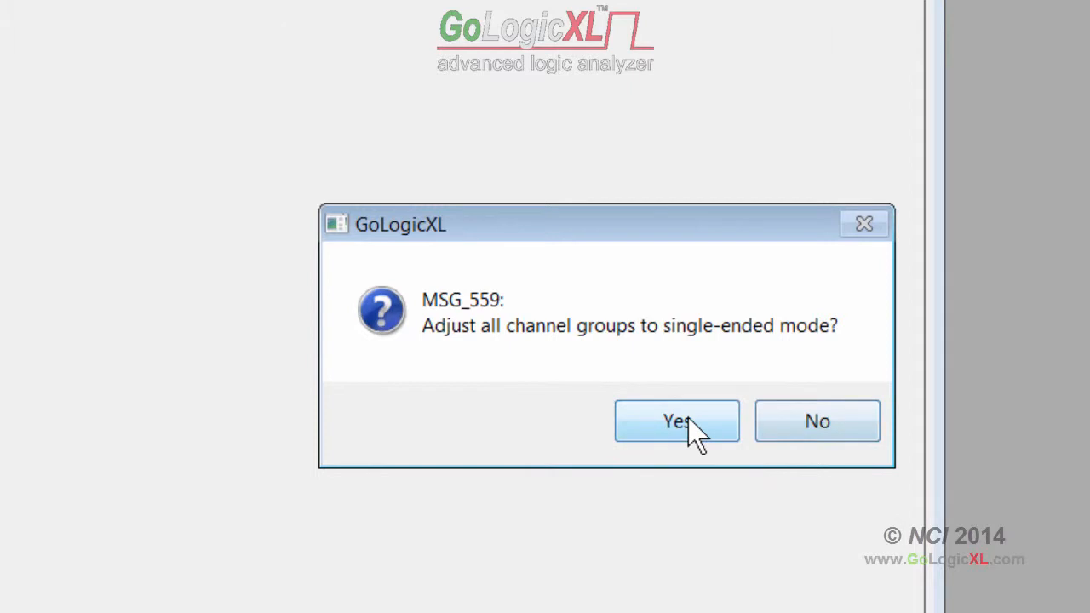
click(676, 421)
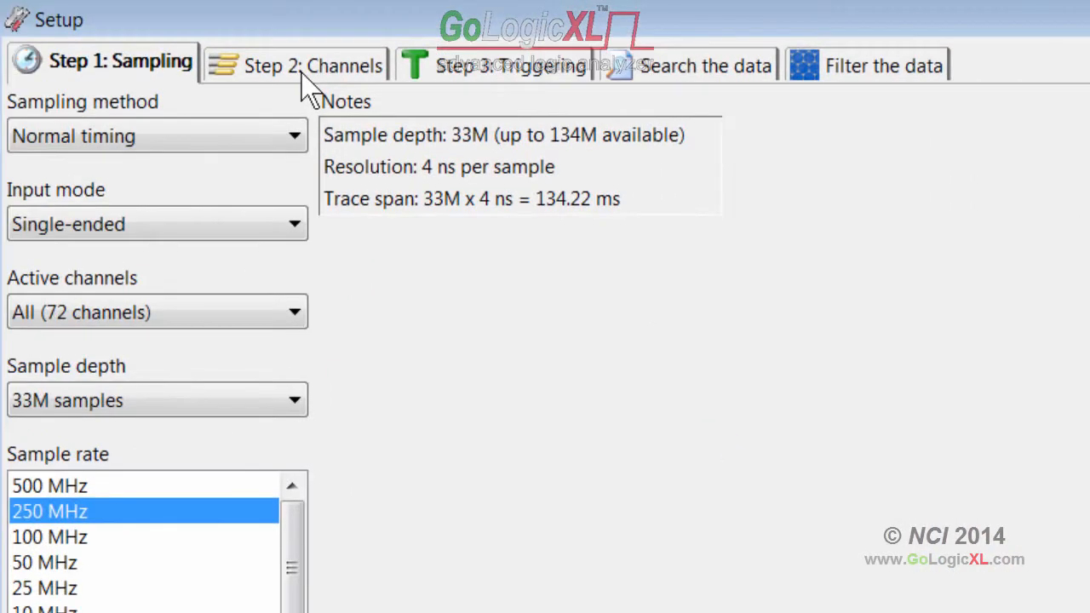